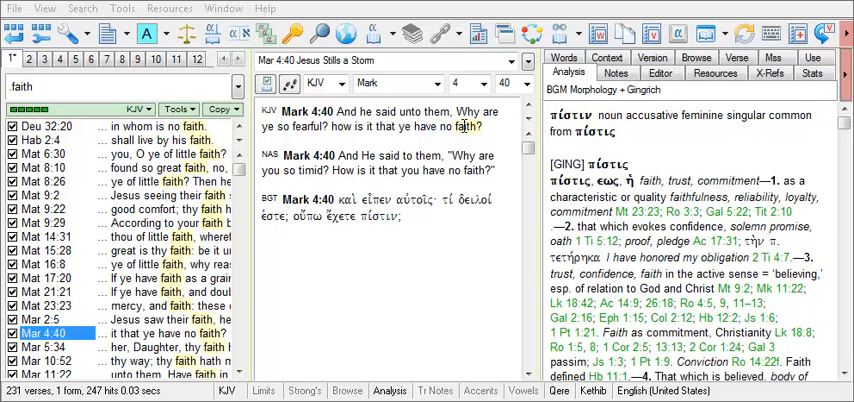
Look up 'faith' from Mark 4:40 in the default dictionary, Fausset's, showing its Faith entry
right_click(464, 126)
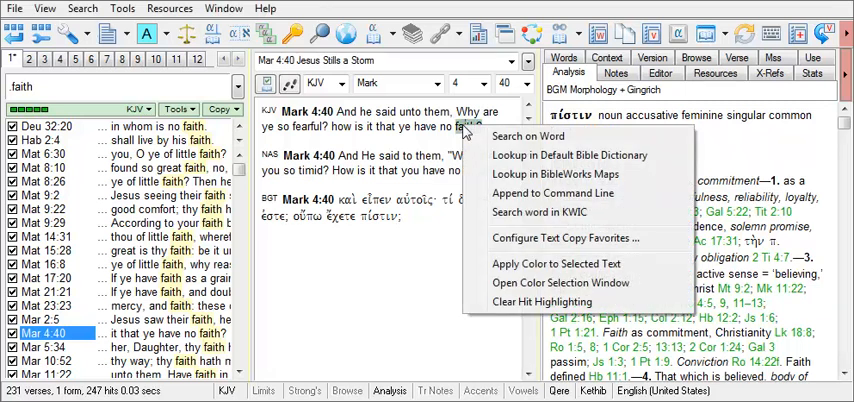
mouse_move(568, 156)
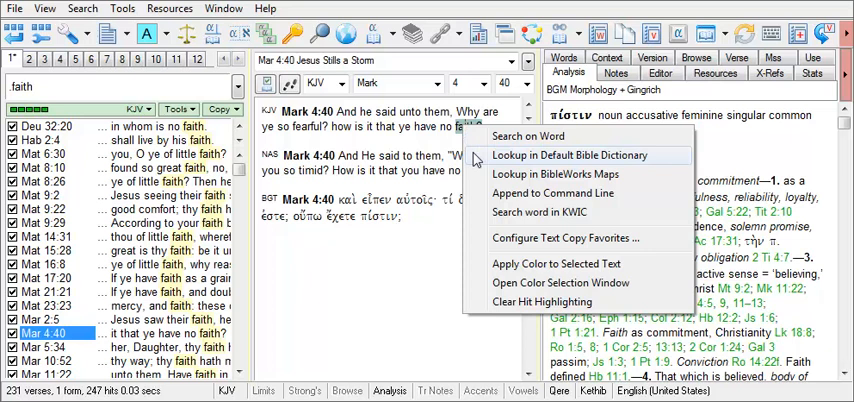
click(568, 156)
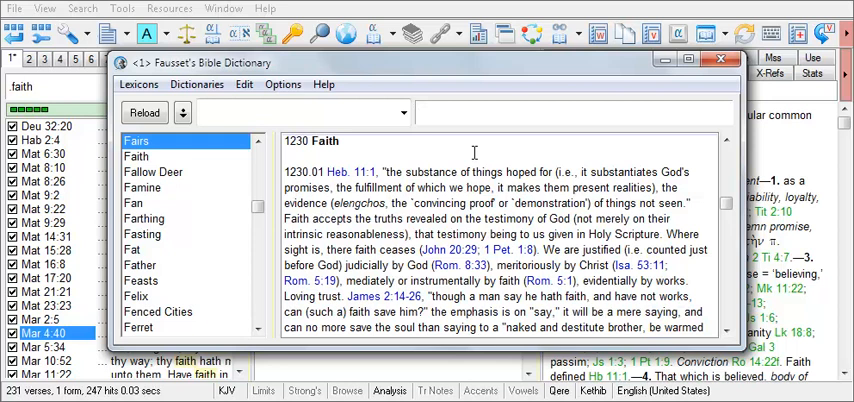
View the Faith article in ISBE and Easton's from the Dictionaries menu, then close the window to return to Mark 4:40
click(420, 112)
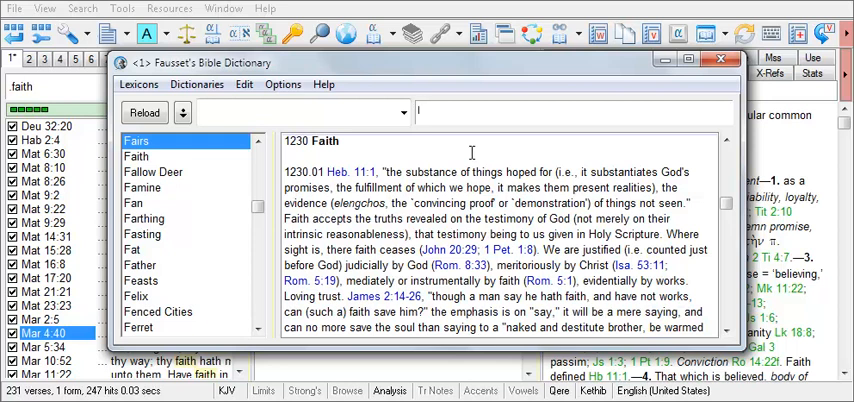
click(196, 84)
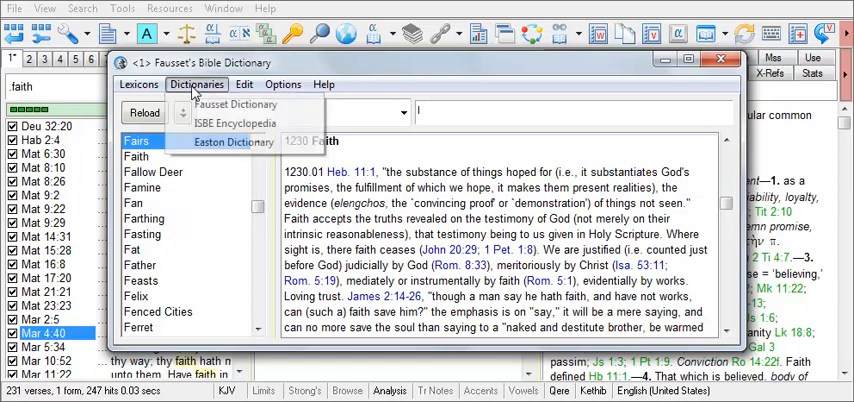
mouse_move(234, 140)
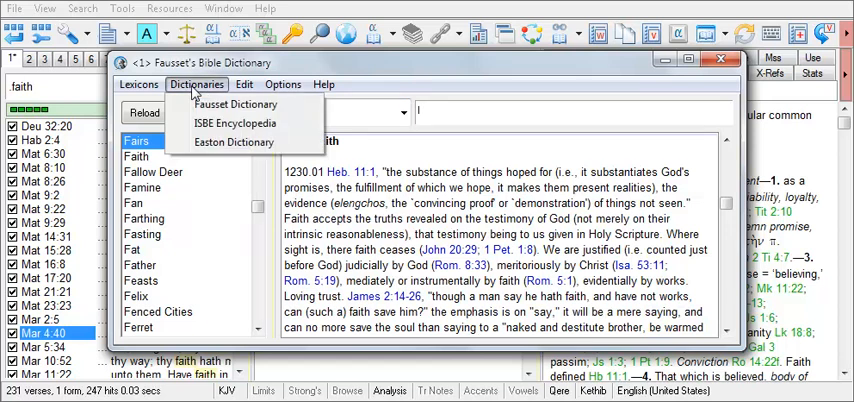
click(234, 122)
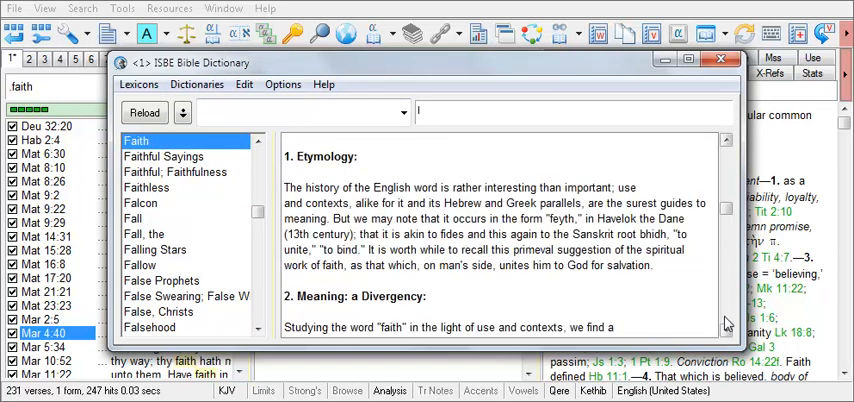
scroll(down, 3)
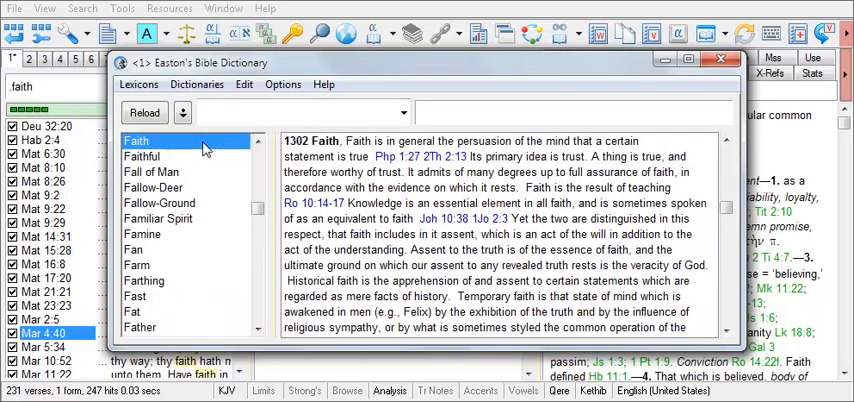
mouse_move(708, 68)
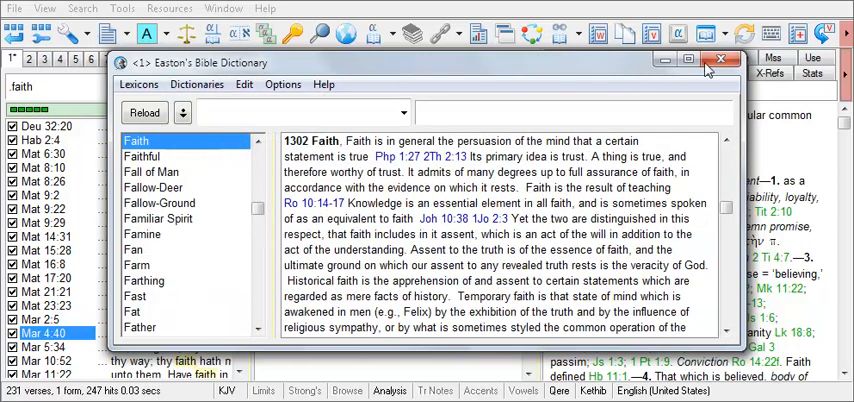
click(722, 60)
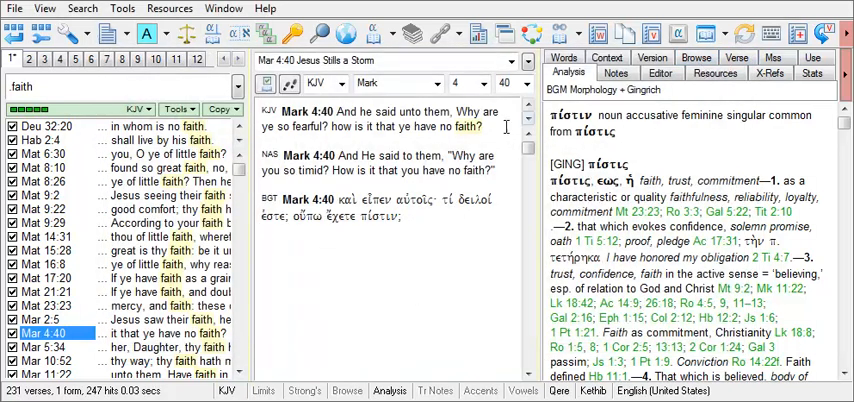